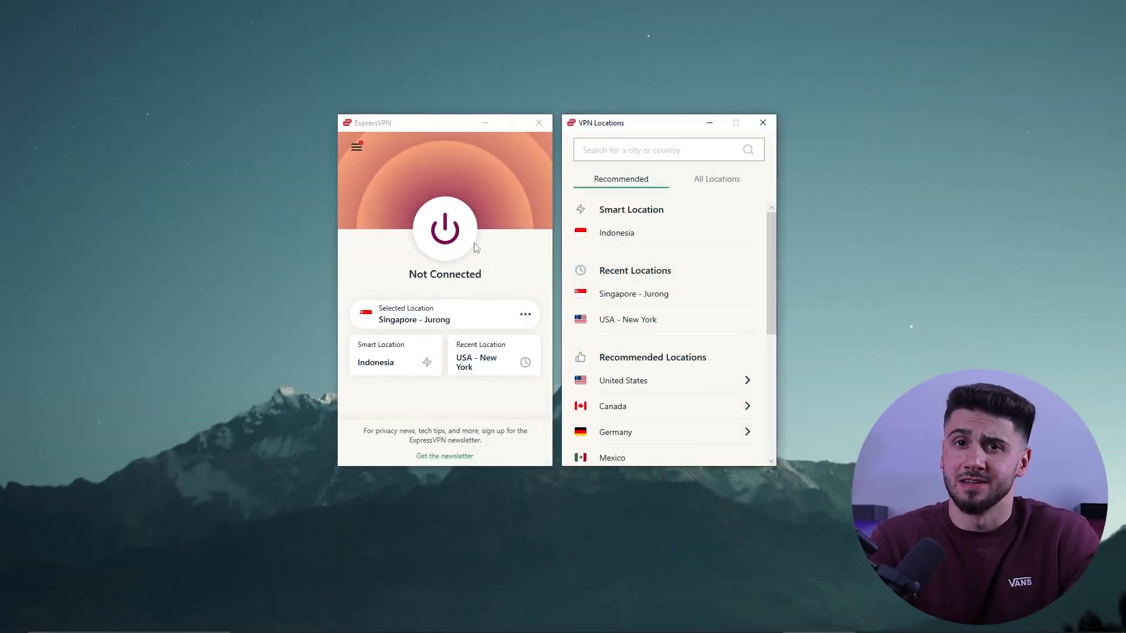
Step: Connect ExpressVPN to the Singapore - Jurong location with the power button
left_click(444, 230)
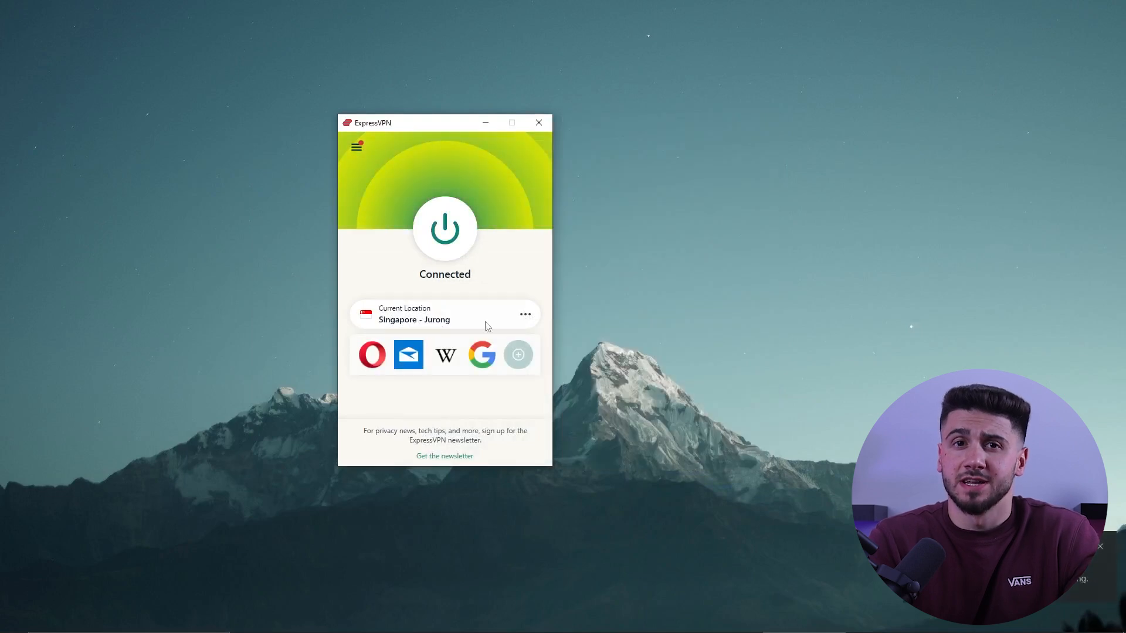
mouse_move(607, 357)
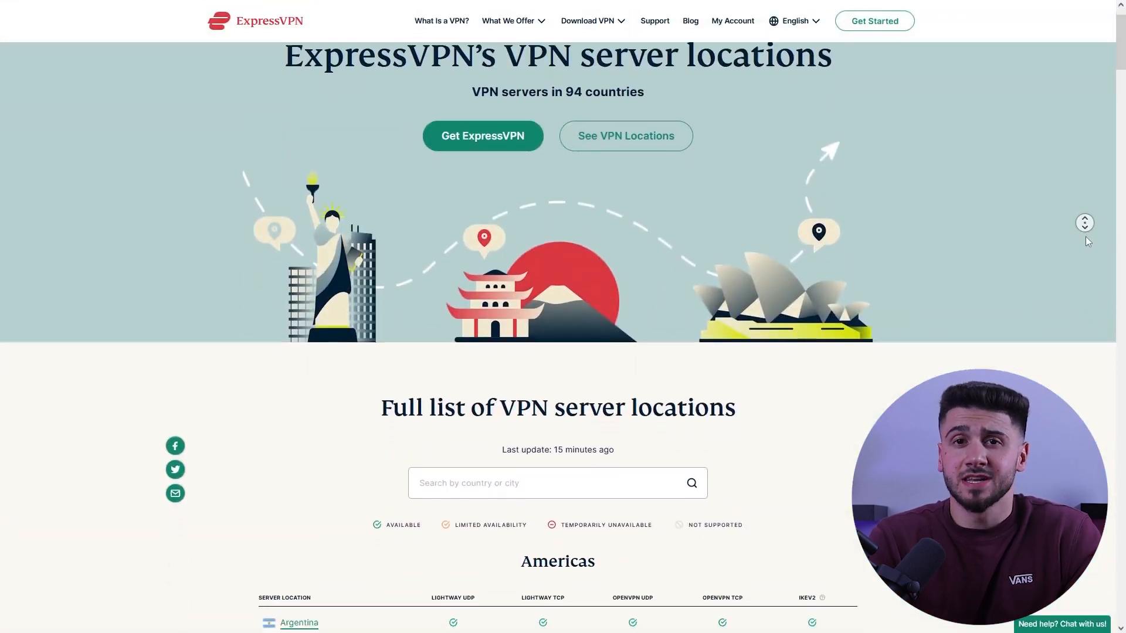
Step: Scroll the ExpressVPN server locations page down to the full list, starting with the Americas
scroll("down", 3)
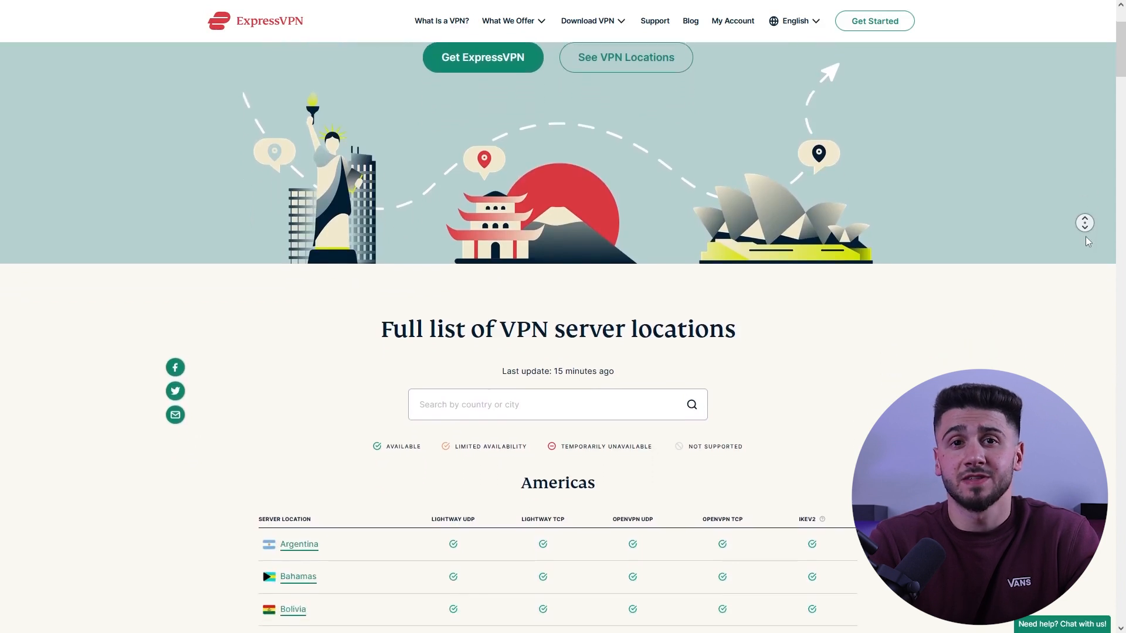
scroll("down", 3)
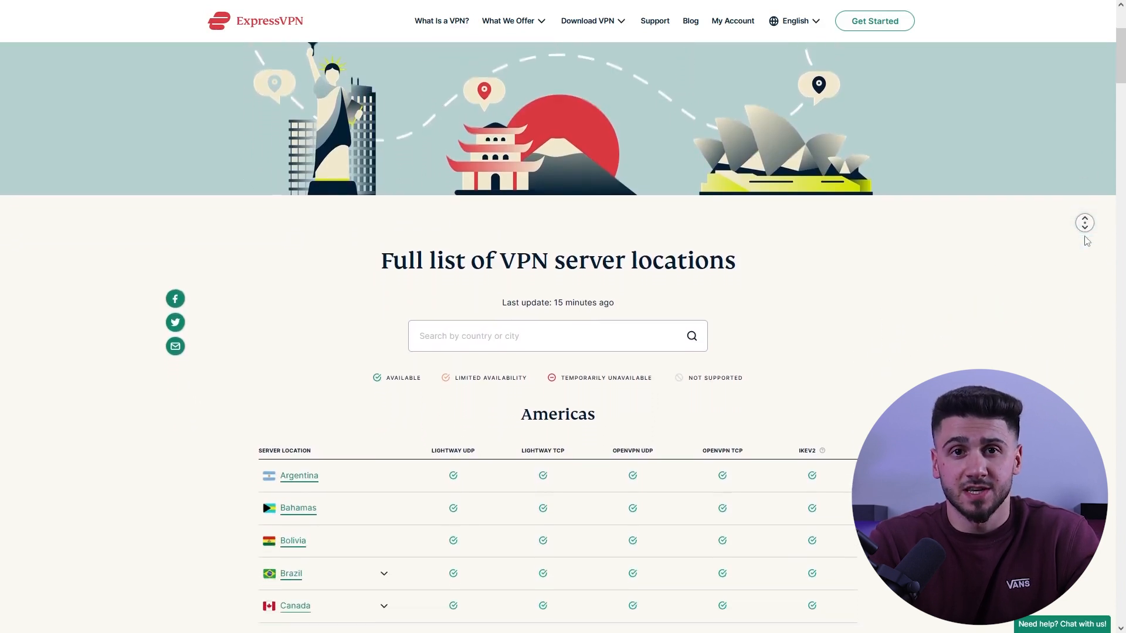
scroll("down", 3)
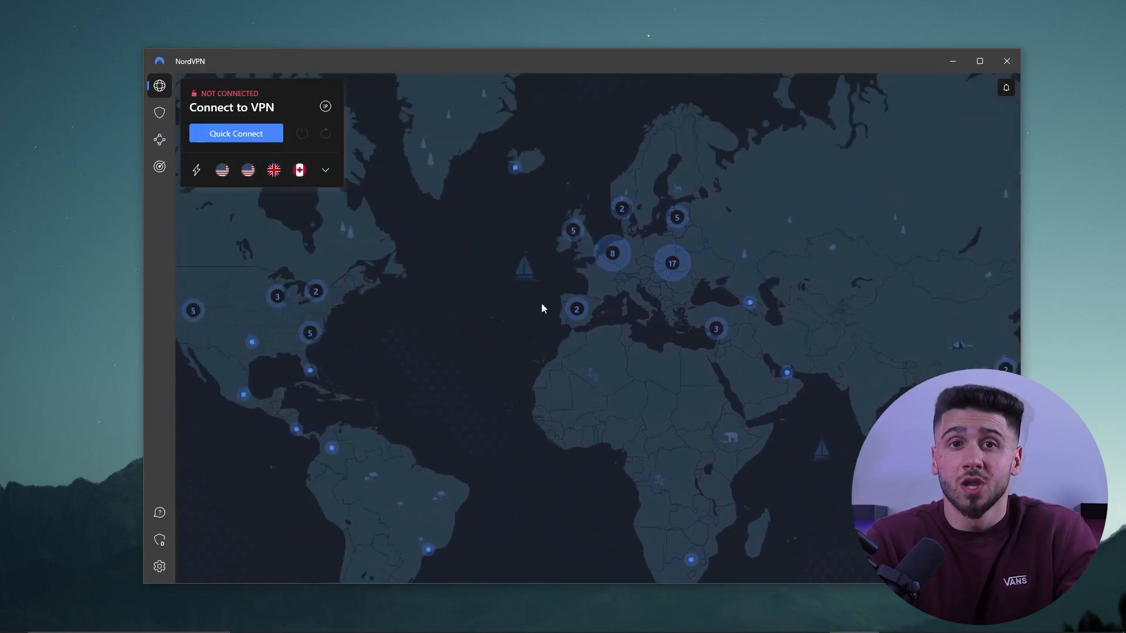
Step: Expand NordVPN's server types and countries list and scroll through the countries
left_click(324, 170)
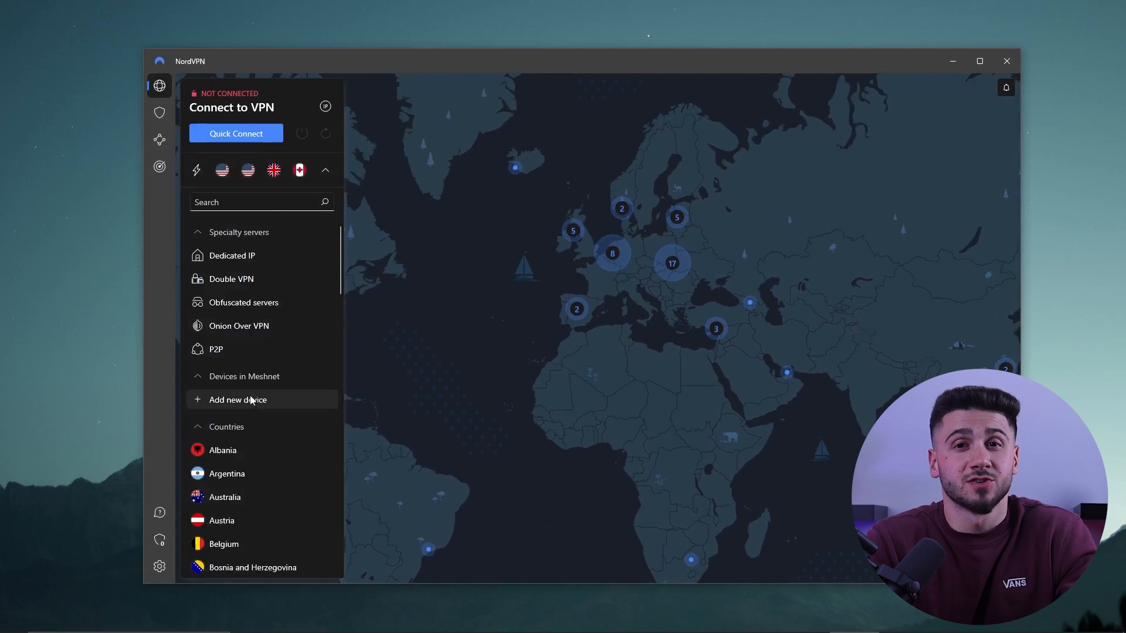
scroll("down", 3)
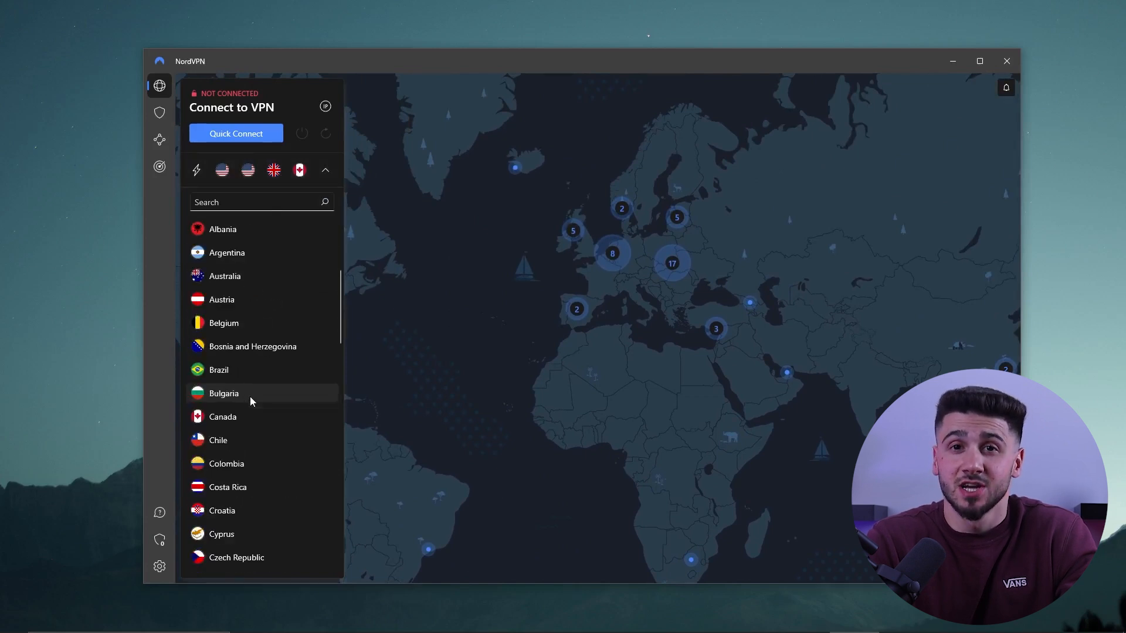
scroll("down", 3)
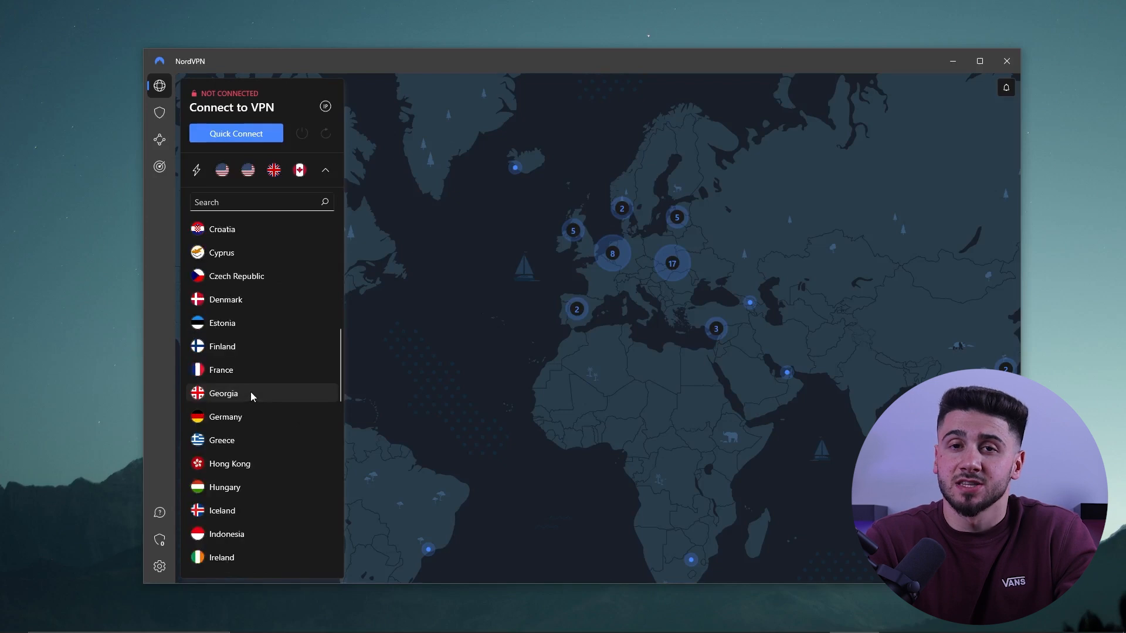
scroll("down", 3)
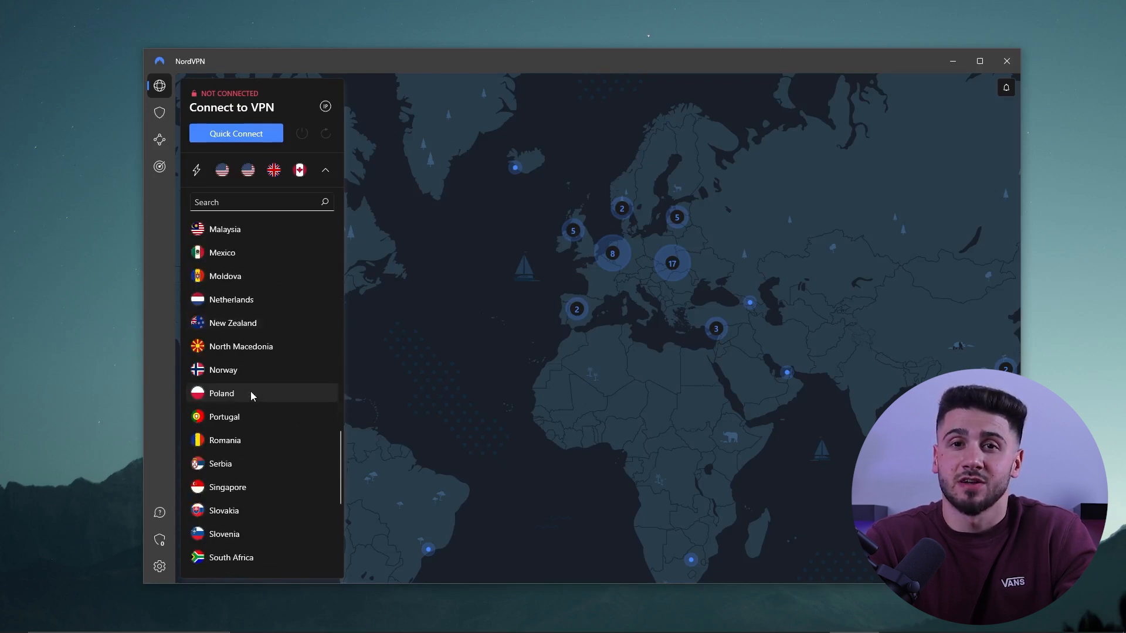
scroll("down", 3)
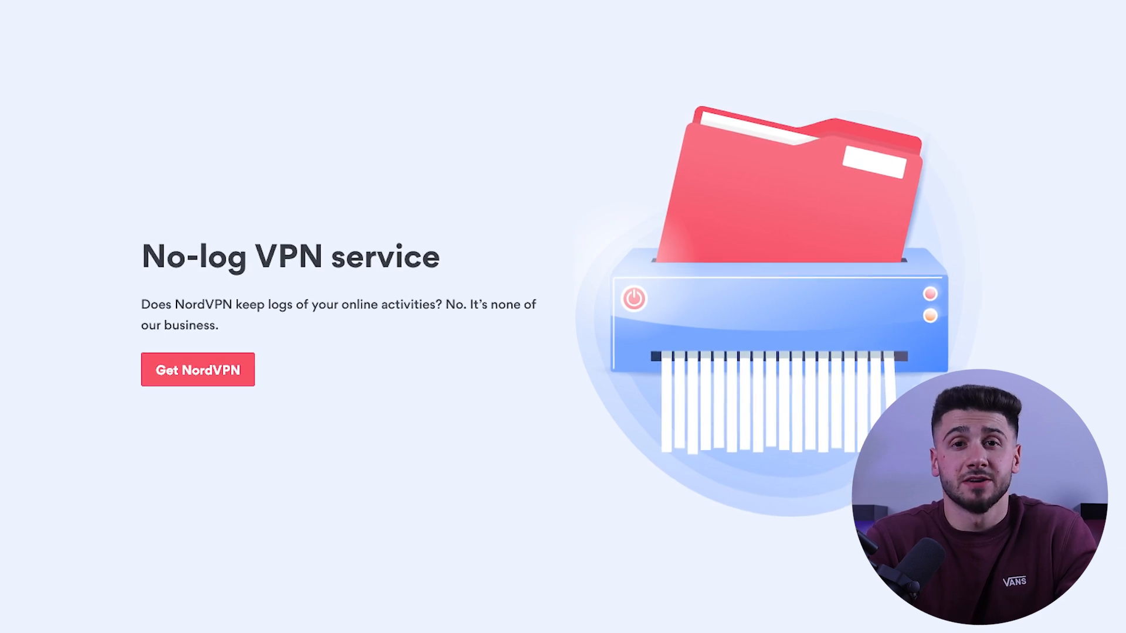
scroll("down", 3)
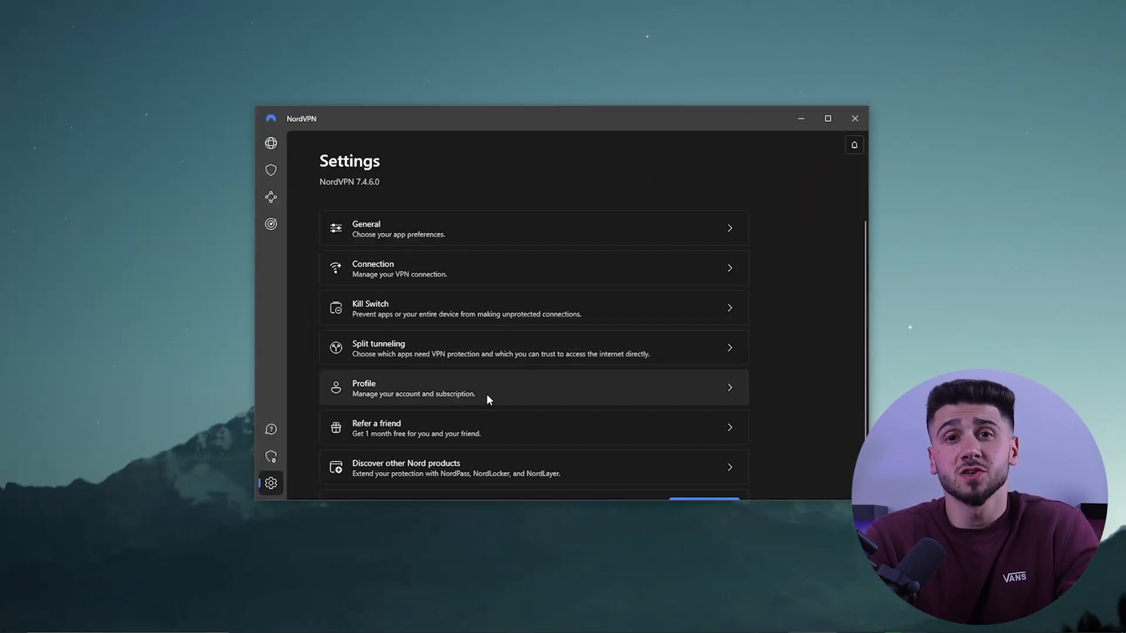
mouse_move(444, 307)
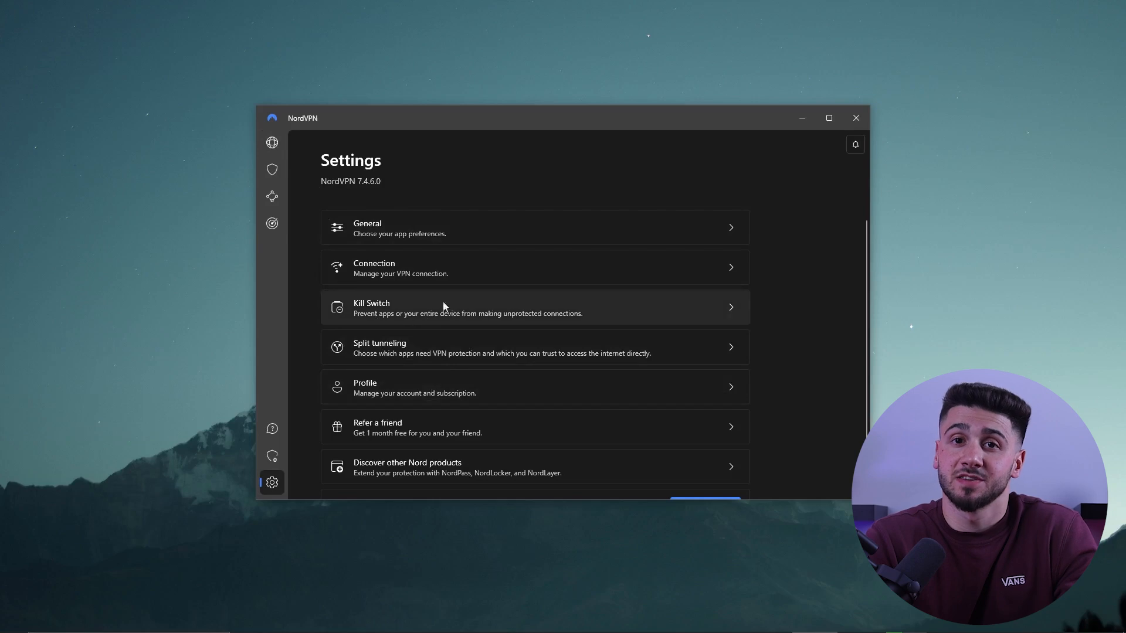
mouse_move(411, 314)
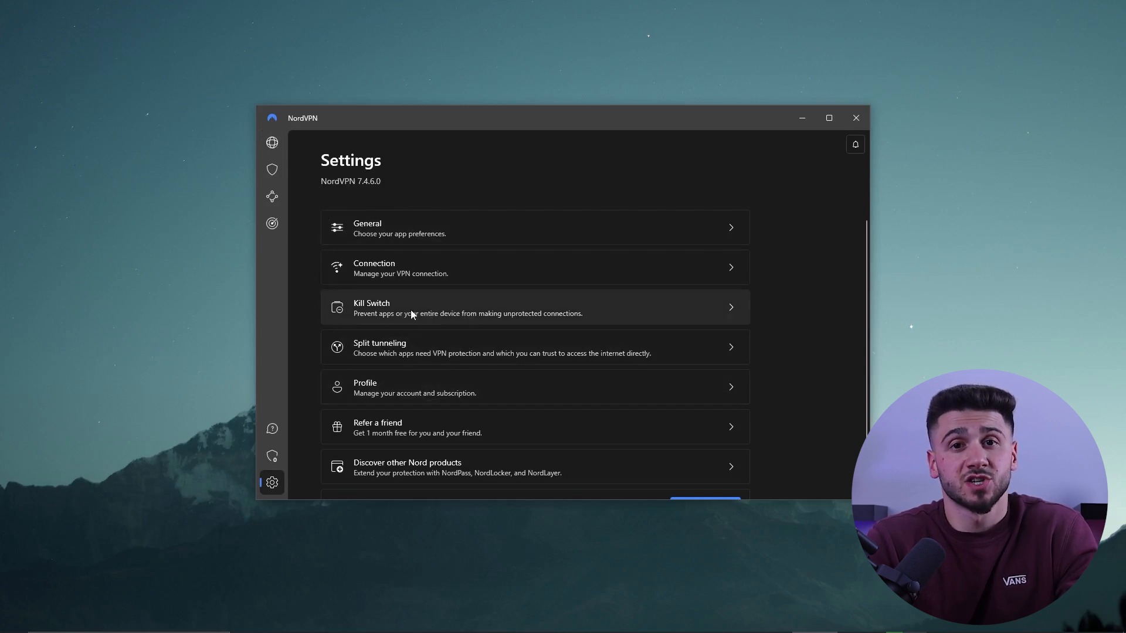
mouse_move(394, 362)
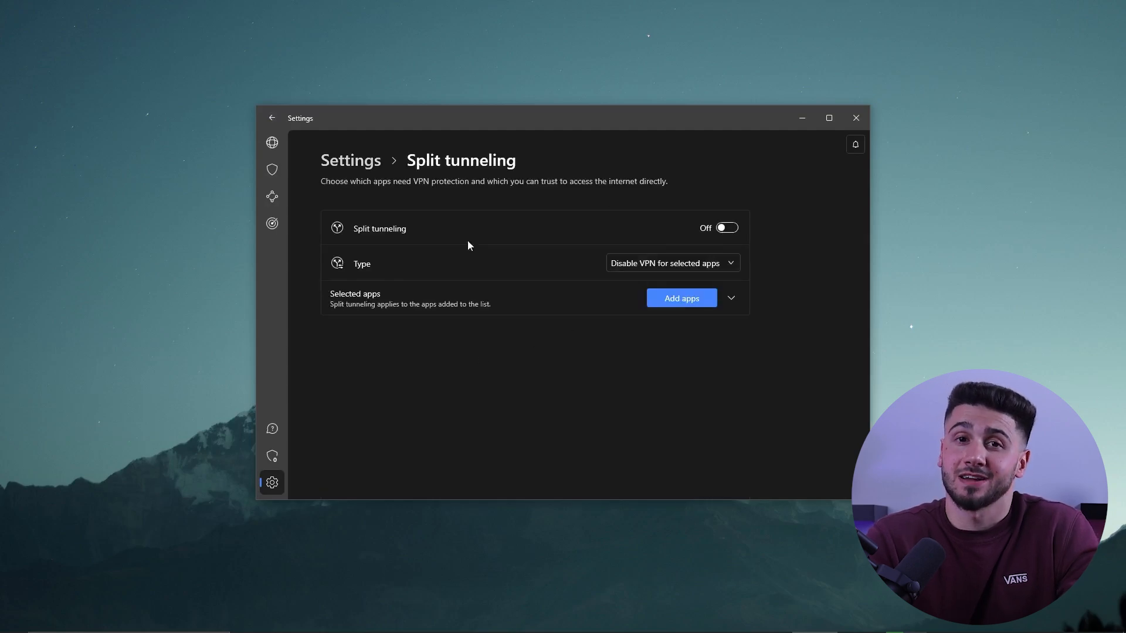
Step: Open NordVPN's Split tunneling settings
left_click(272, 170)
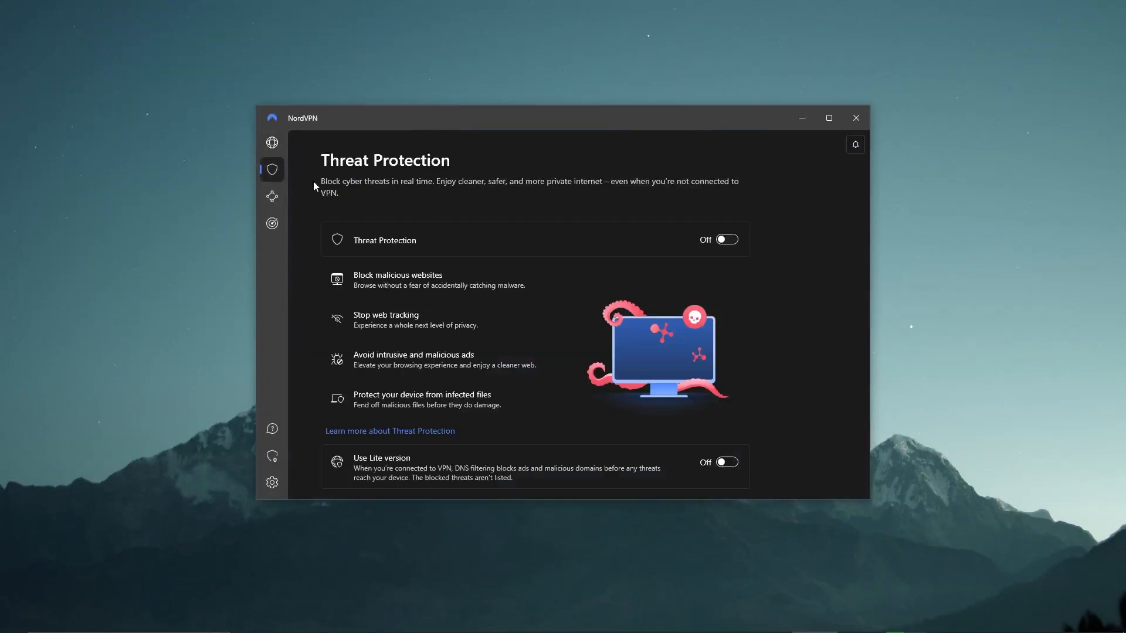
mouse_move(546, 199)
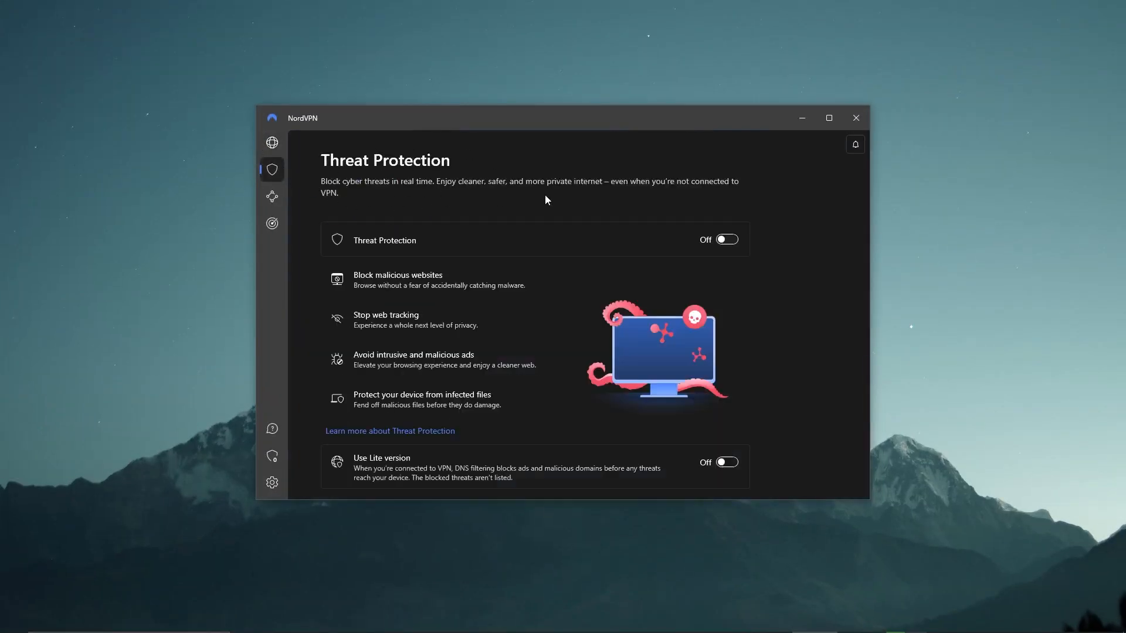
mouse_move(415, 159)
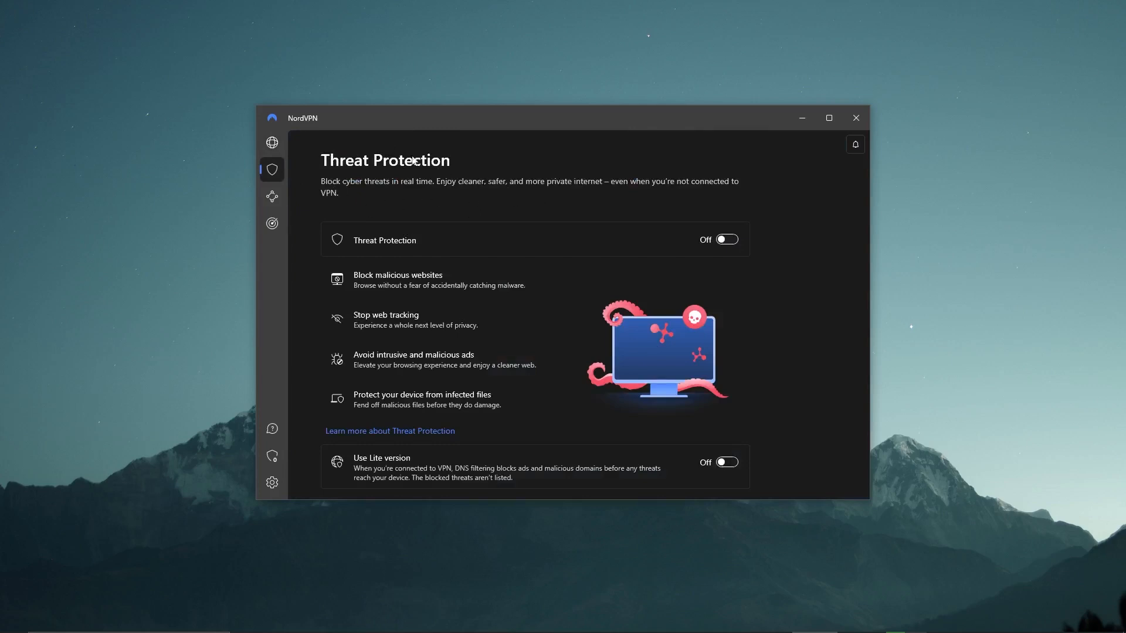
mouse_move(531, 289)
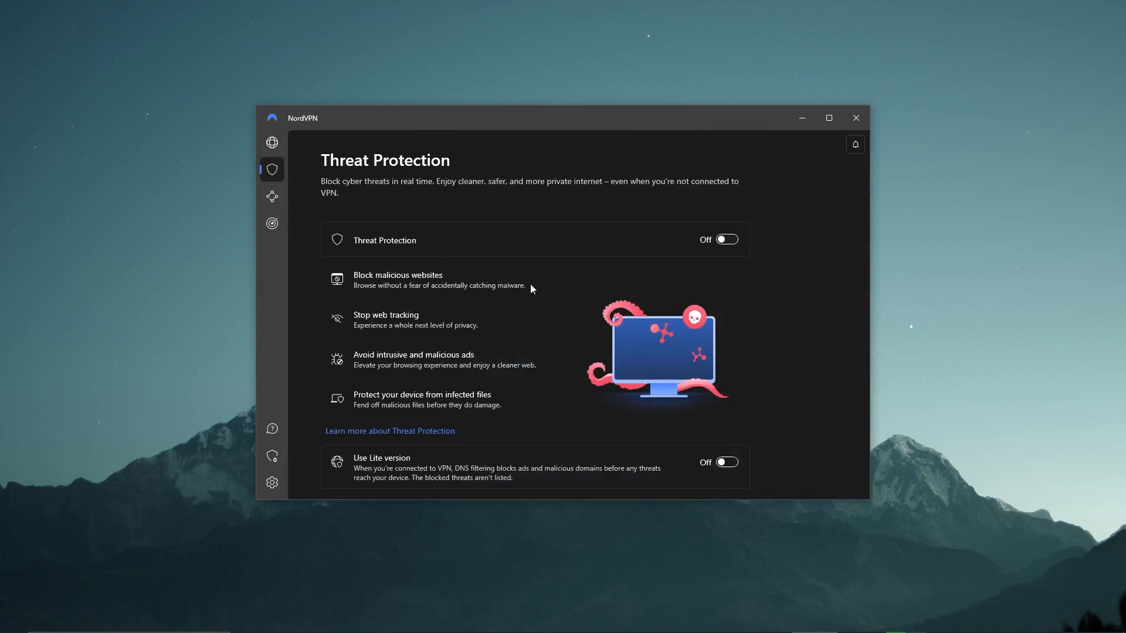
mouse_move(393, 228)
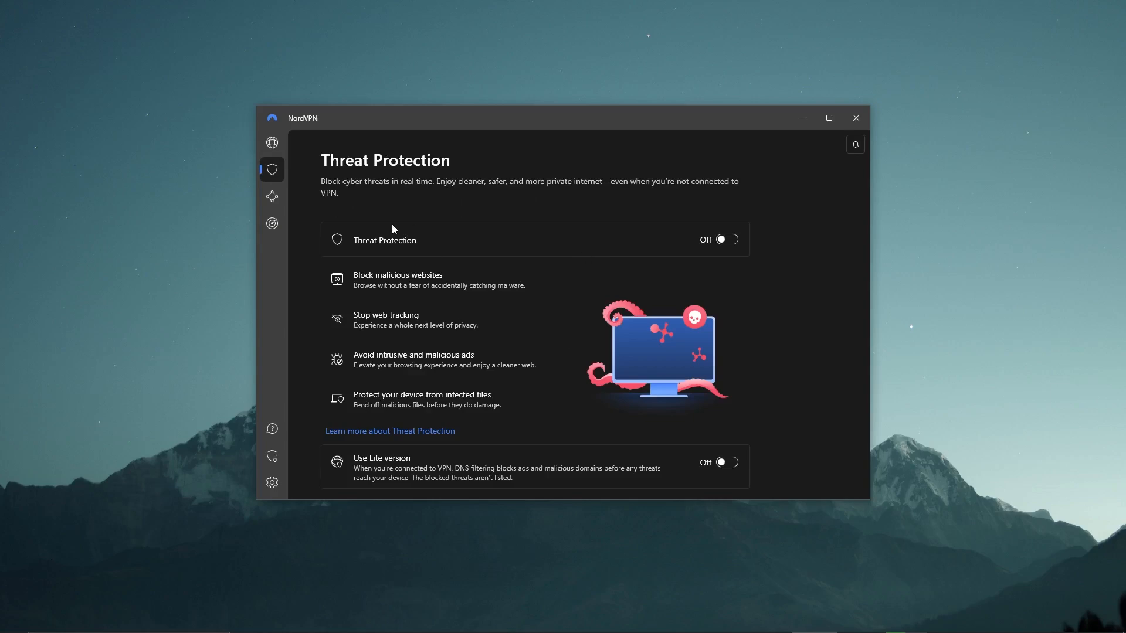
Step: View NordVPN's Meshnet page, then open the Dark Web Monitor page
left_click(272, 196)
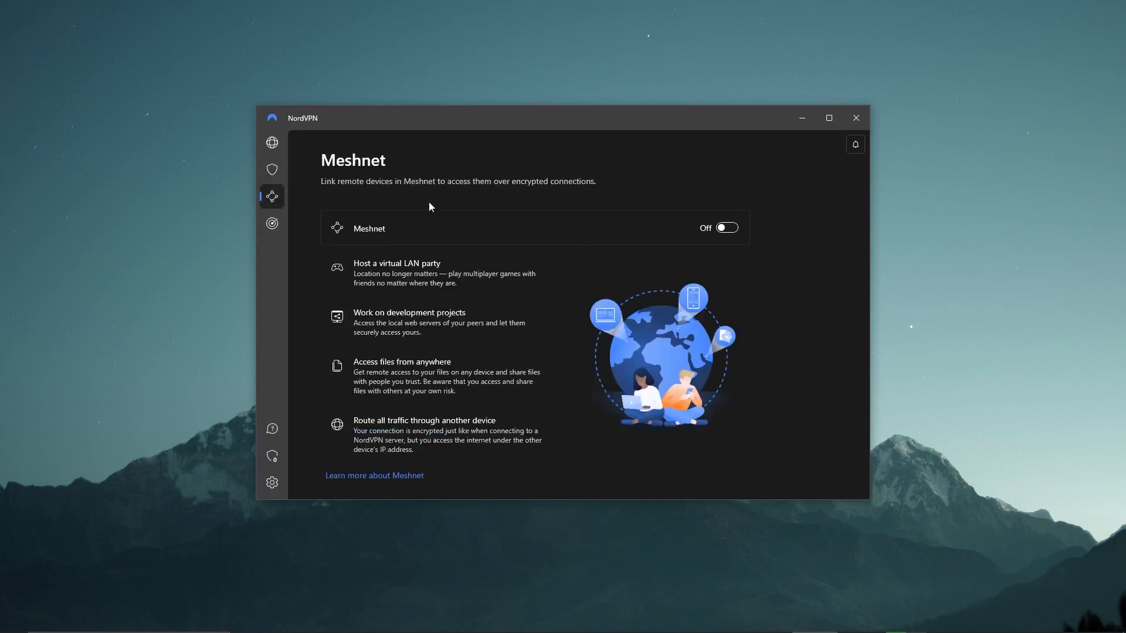
mouse_move(351, 268)
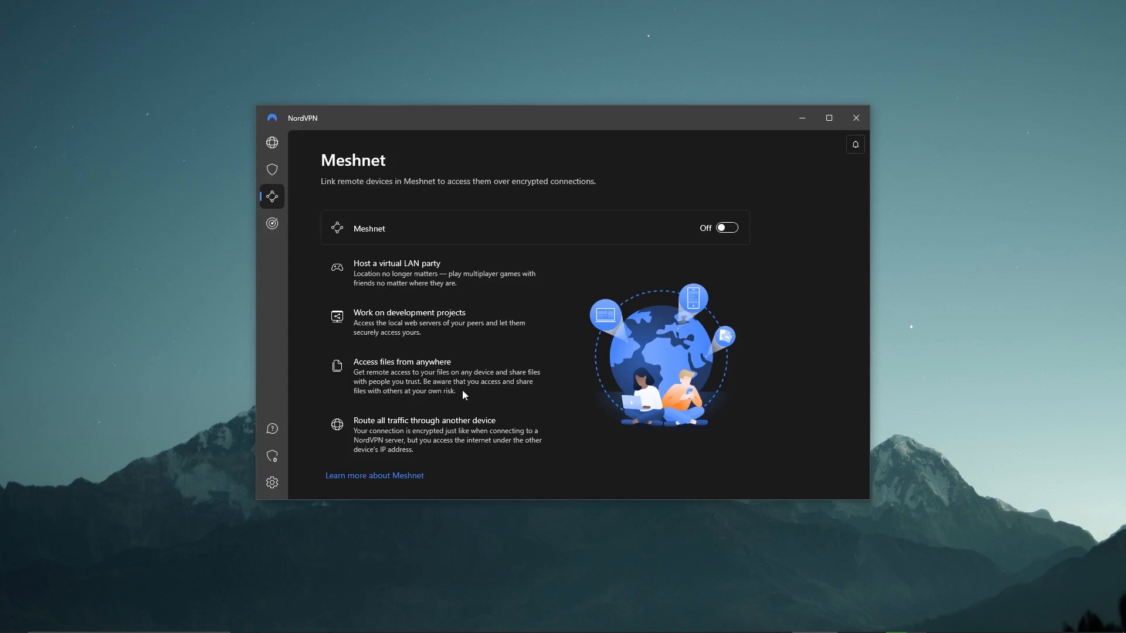
left_click(272, 223)
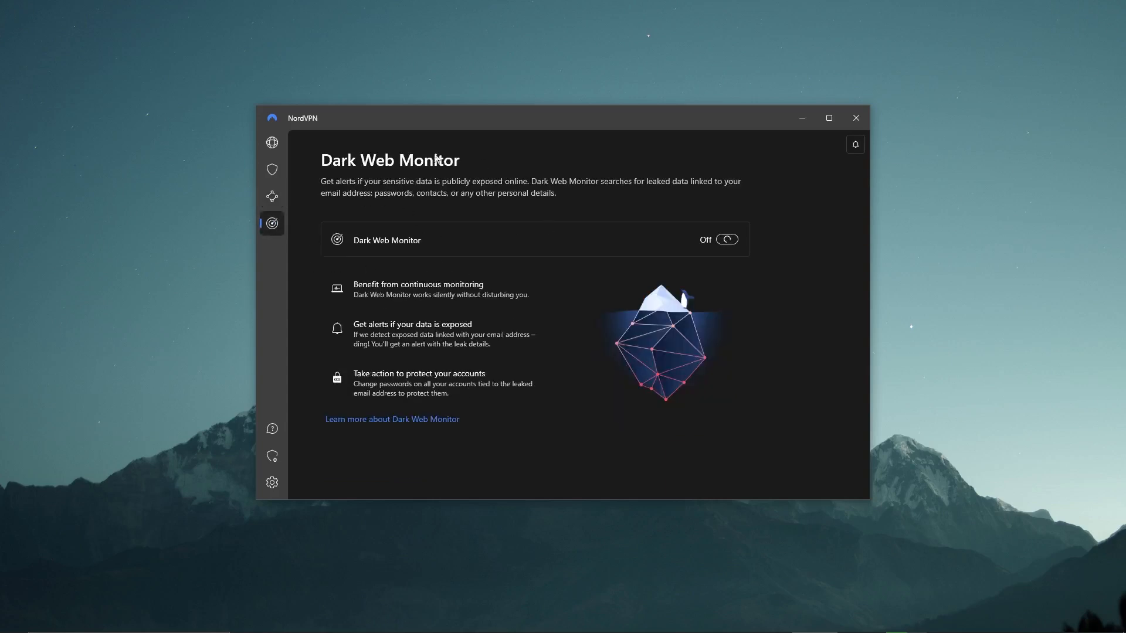
mouse_move(540, 406)
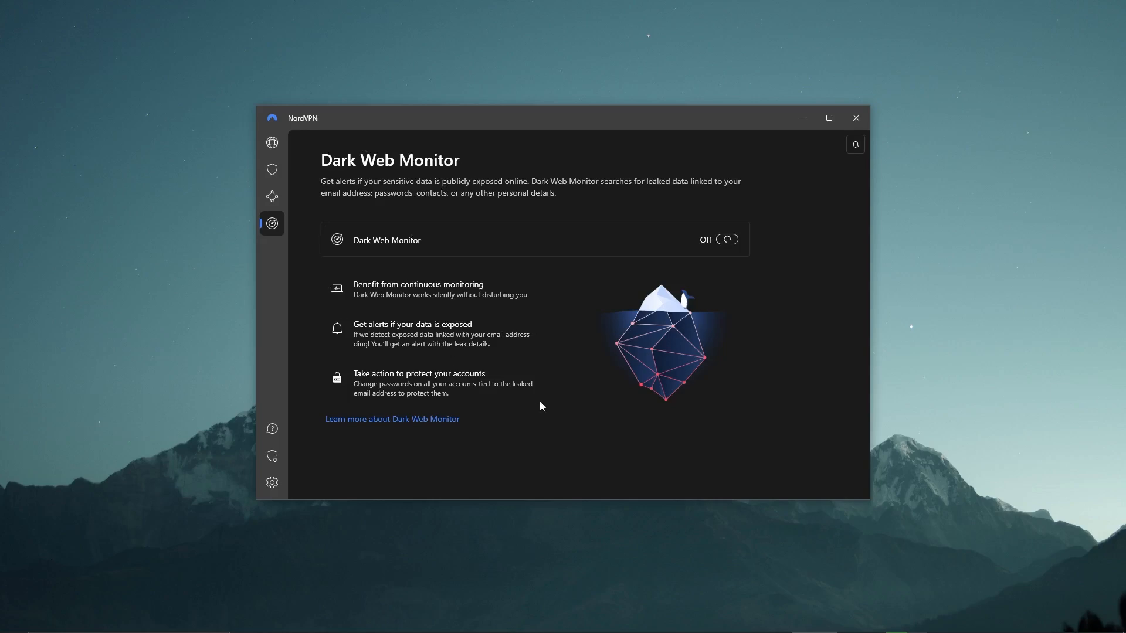
left_click(272, 142)
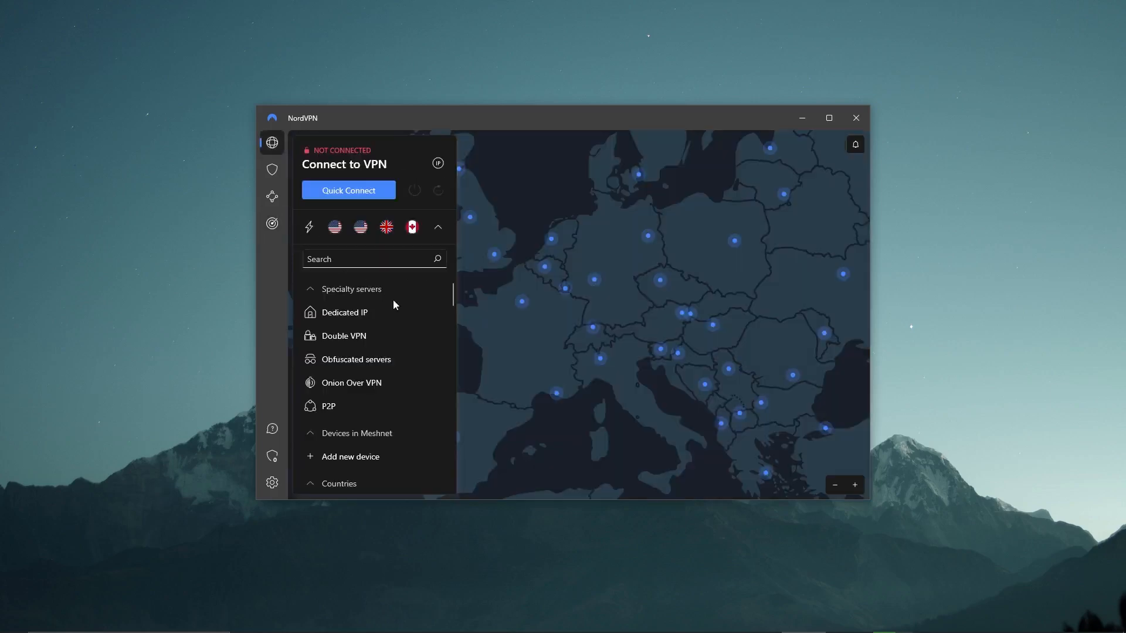
mouse_move(394, 335)
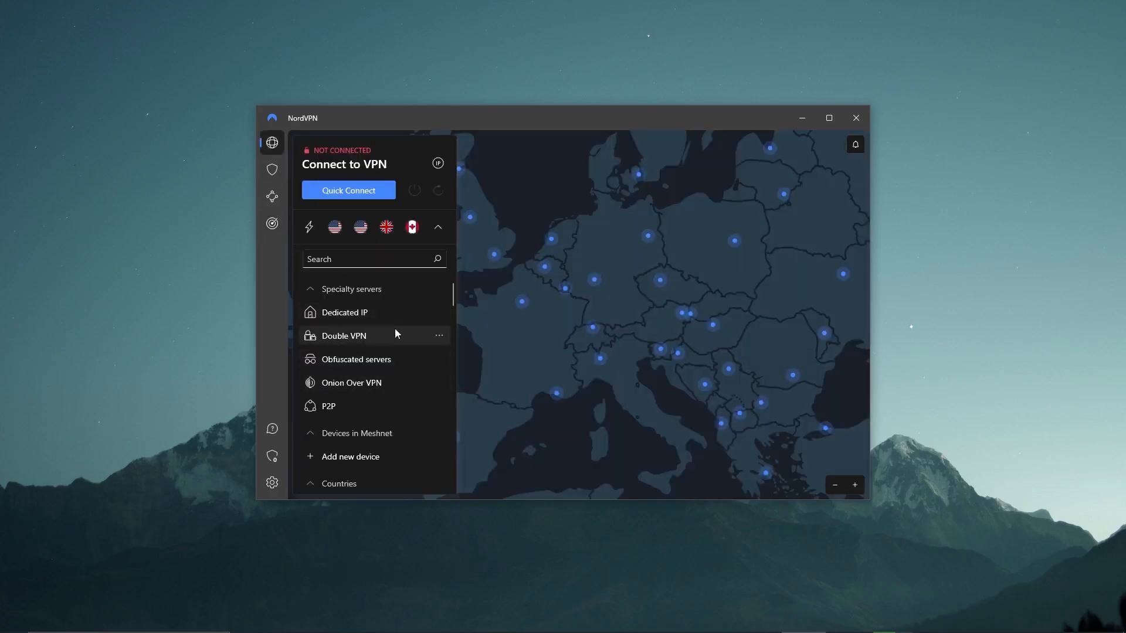
mouse_move(370, 317)
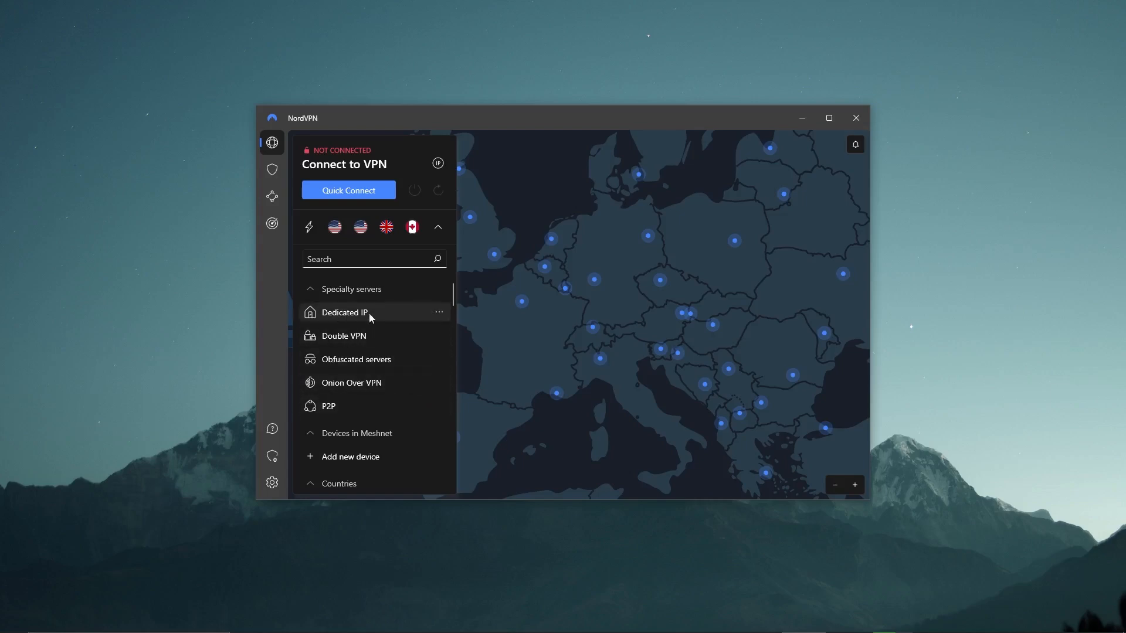
mouse_move(379, 372)
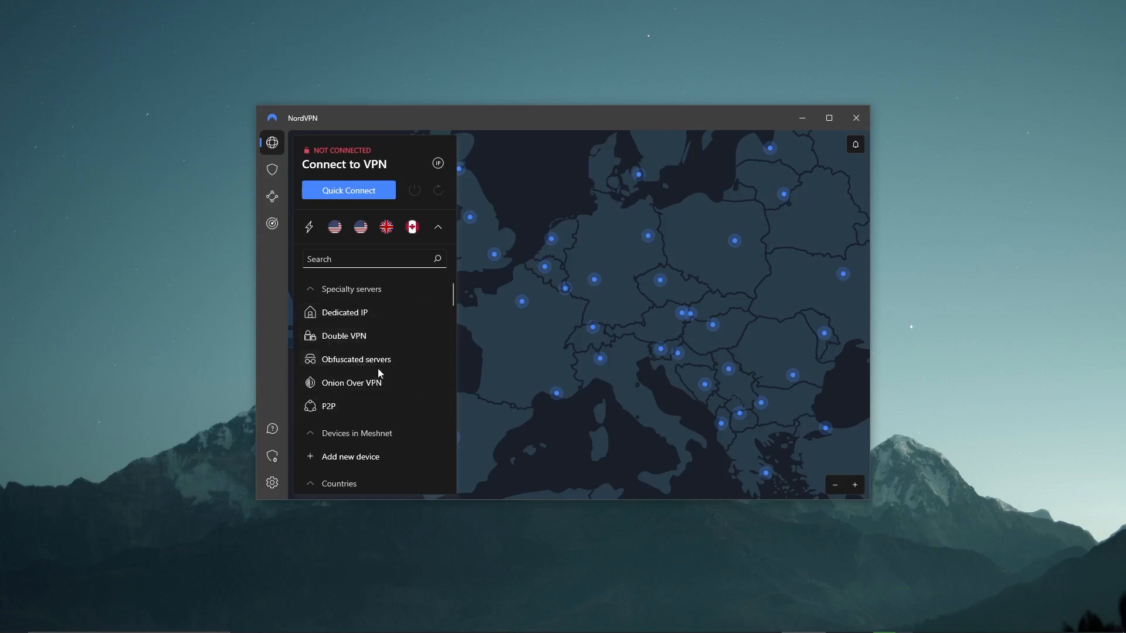
mouse_move(358, 387)
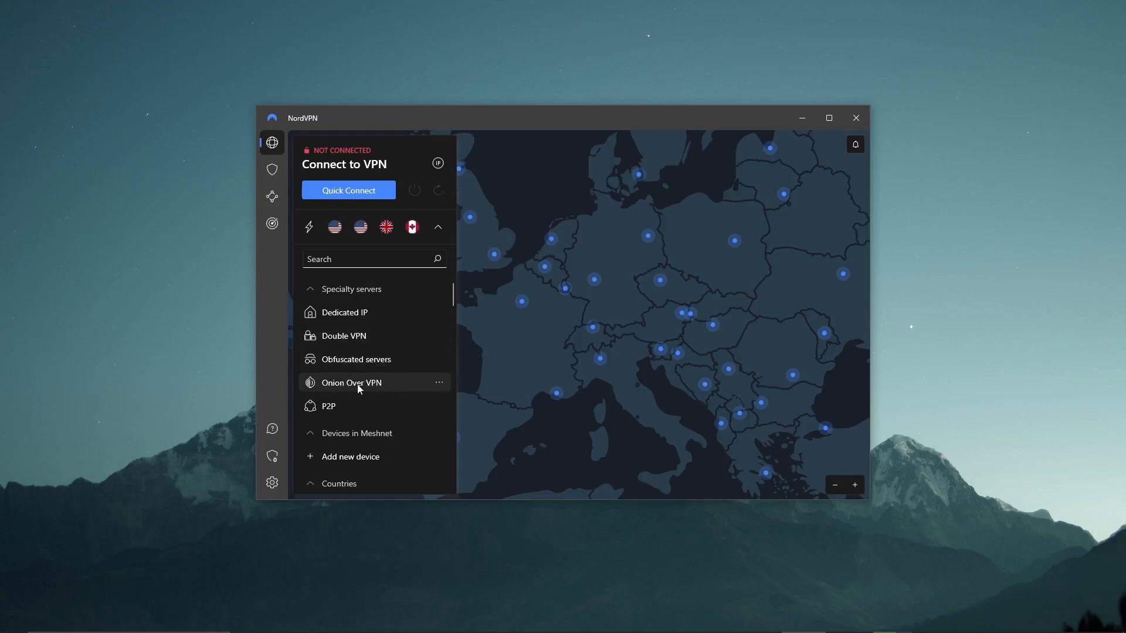
mouse_move(343, 410)
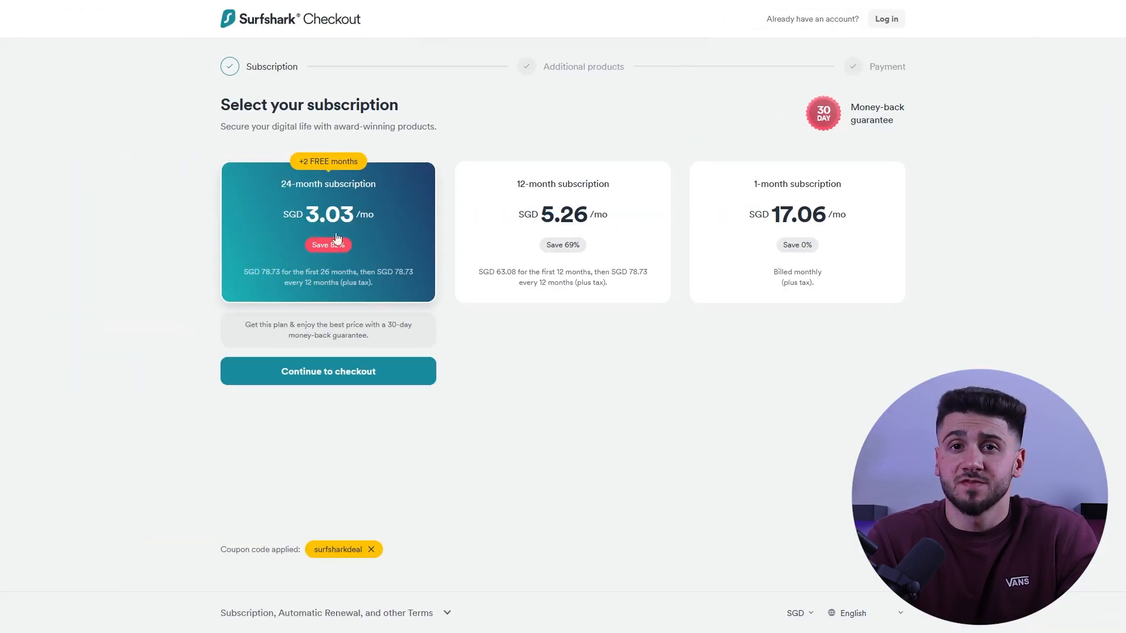
mouse_move(844, 217)
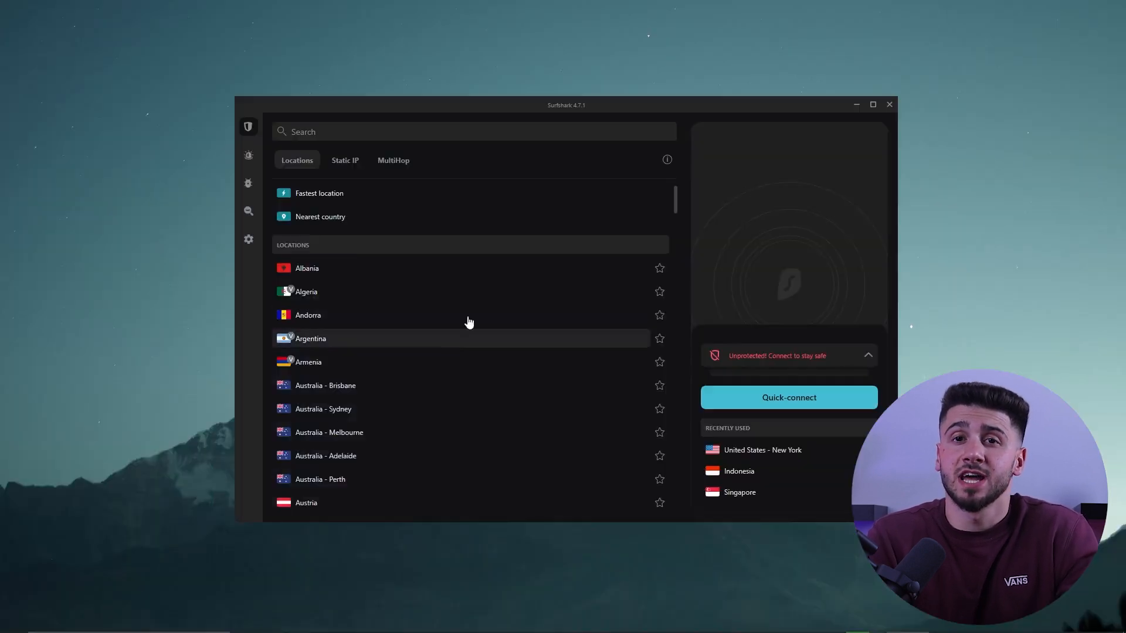
mouse_move(630, 396)
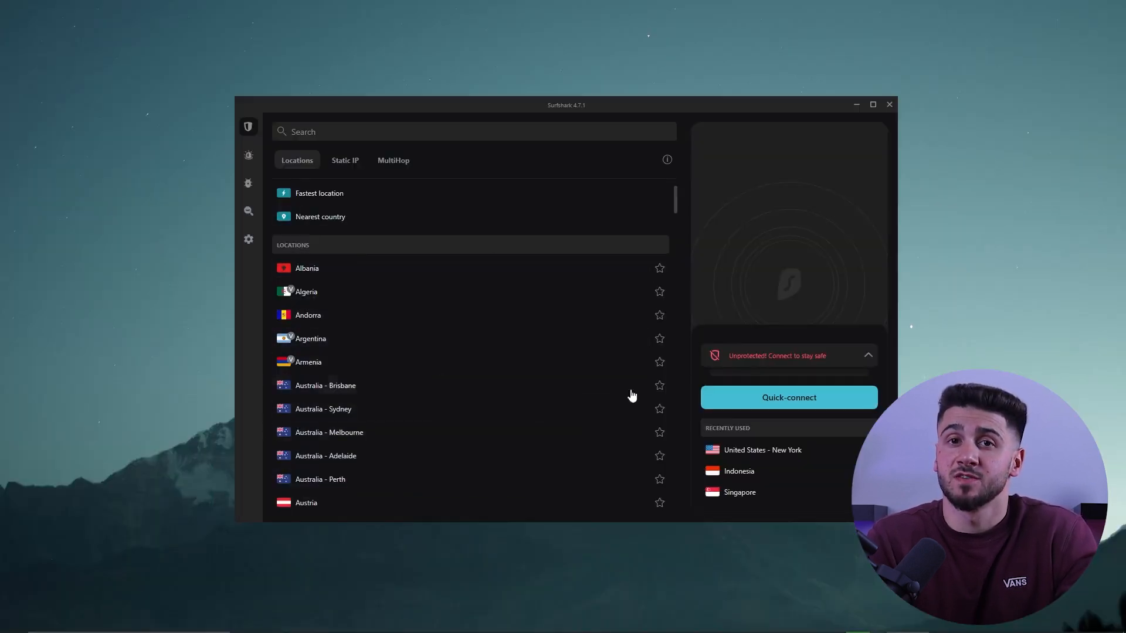
mouse_move(574, 502)
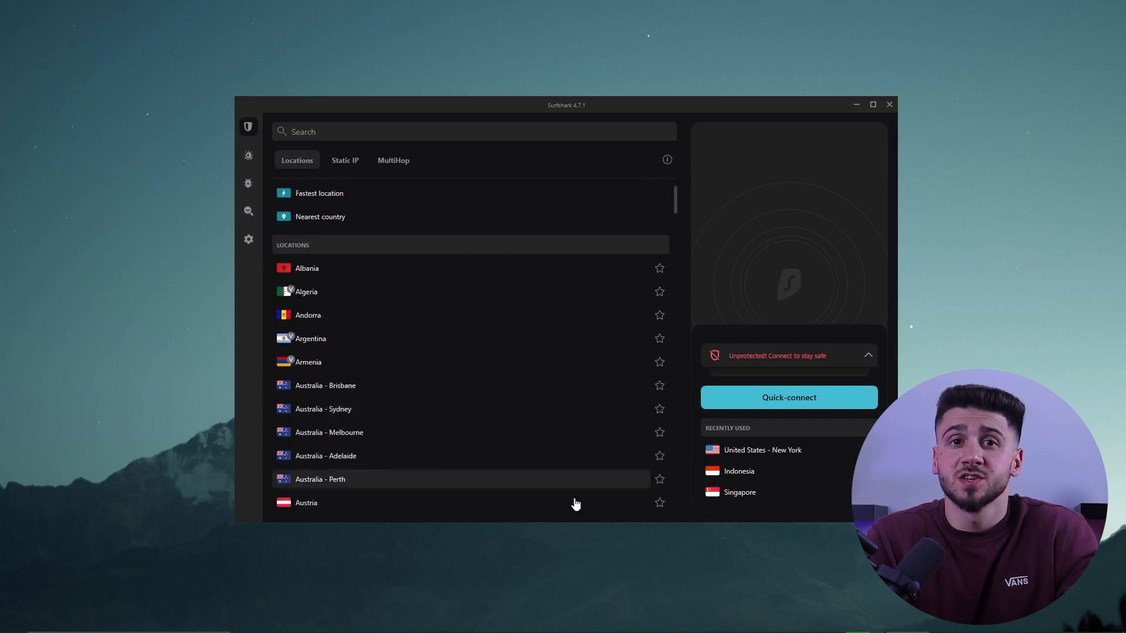
mouse_move(391, 330)
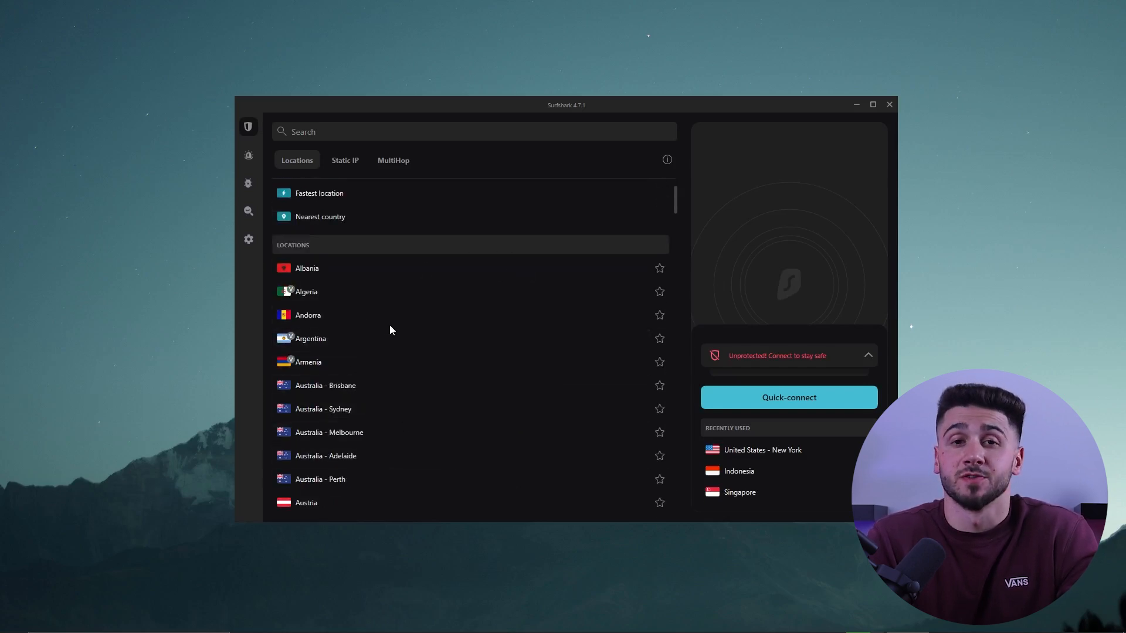
left_click(248, 239)
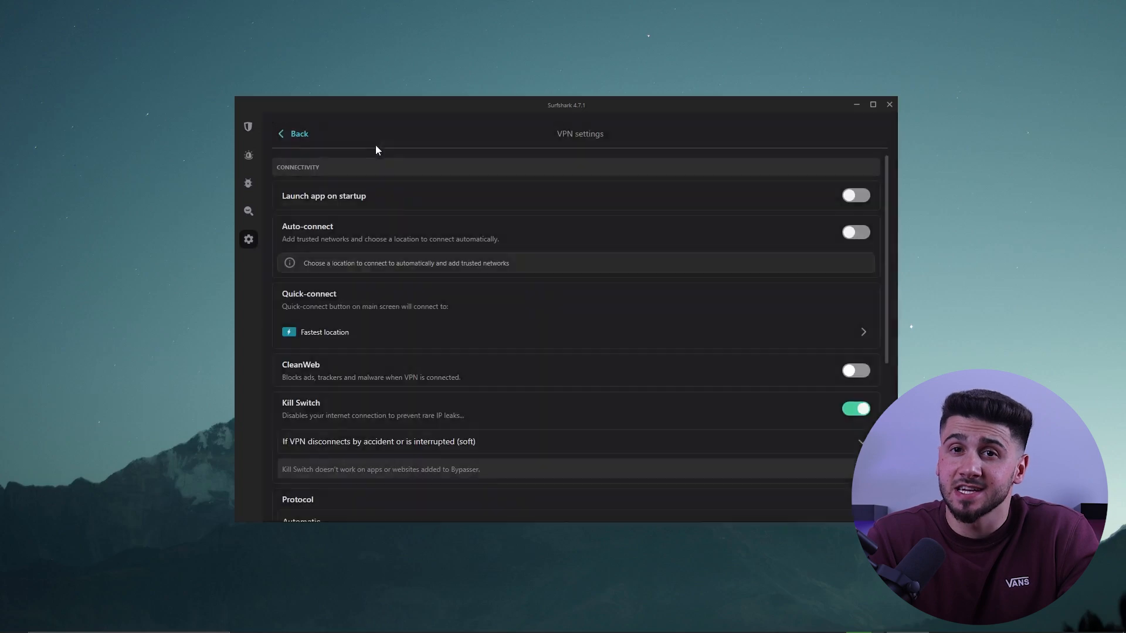
left_click(856, 409)
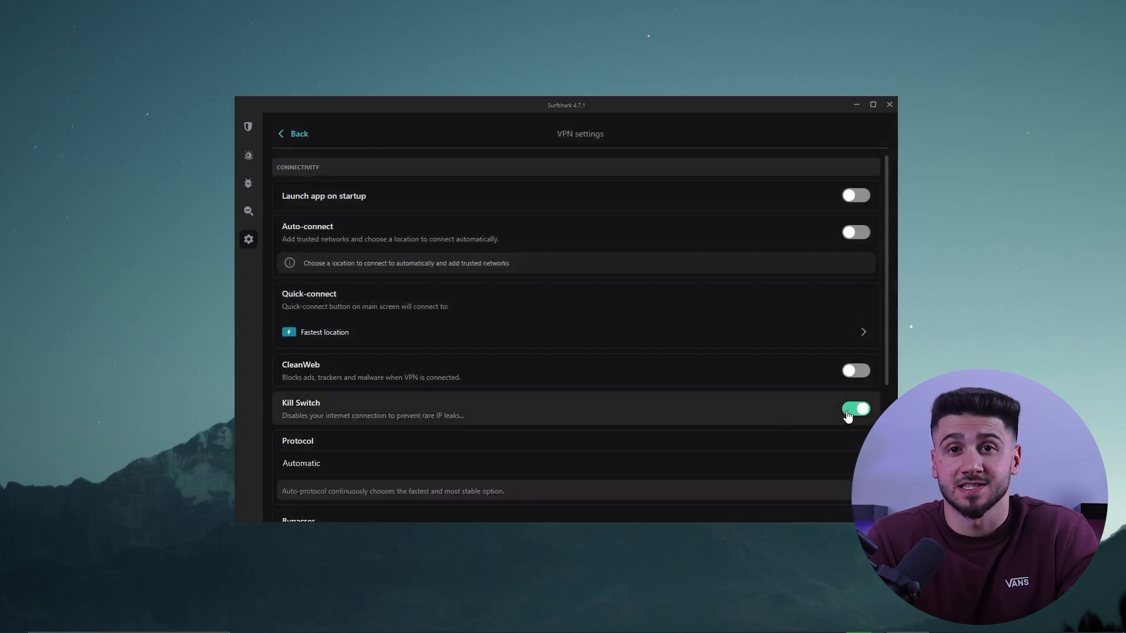
left_click(854, 408)
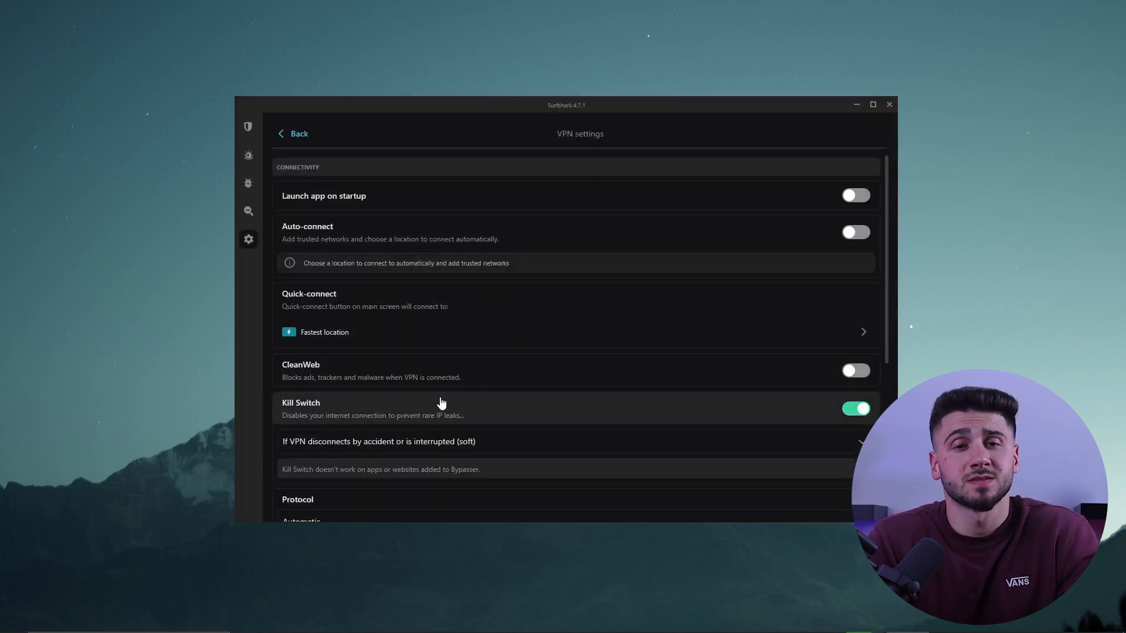
scroll("down", 3)
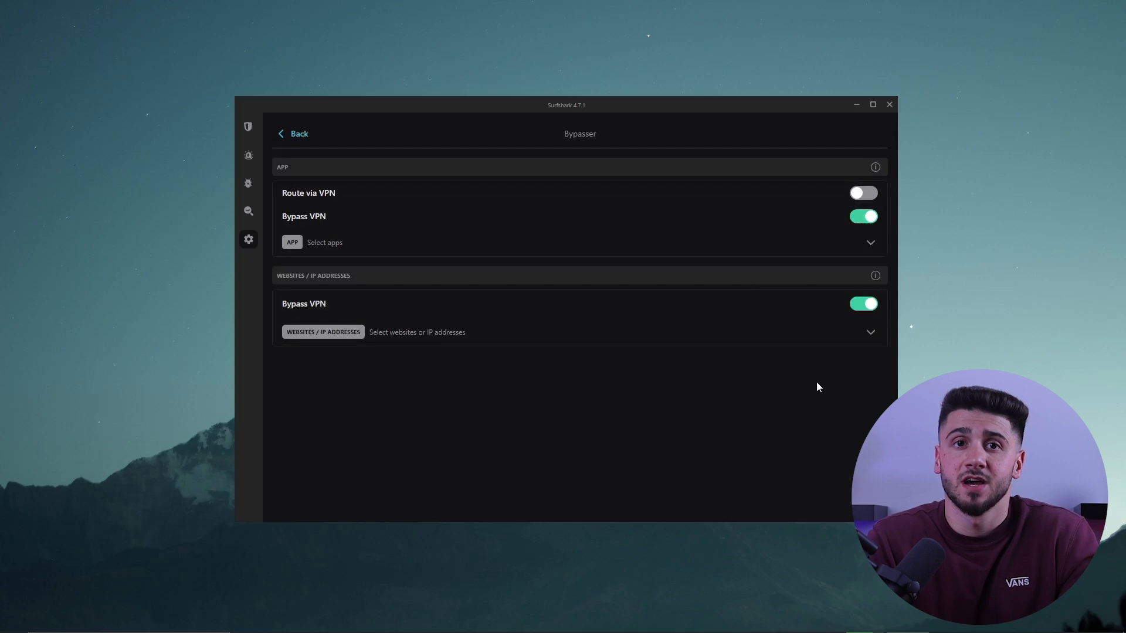
left_click(247, 127)
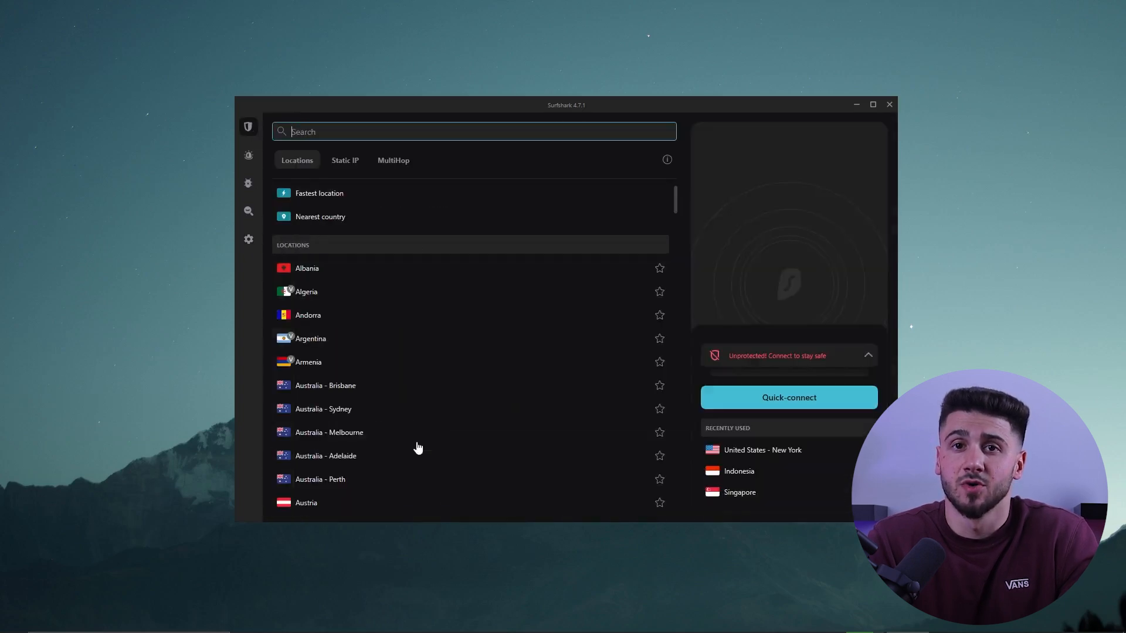
left_click(392, 160)
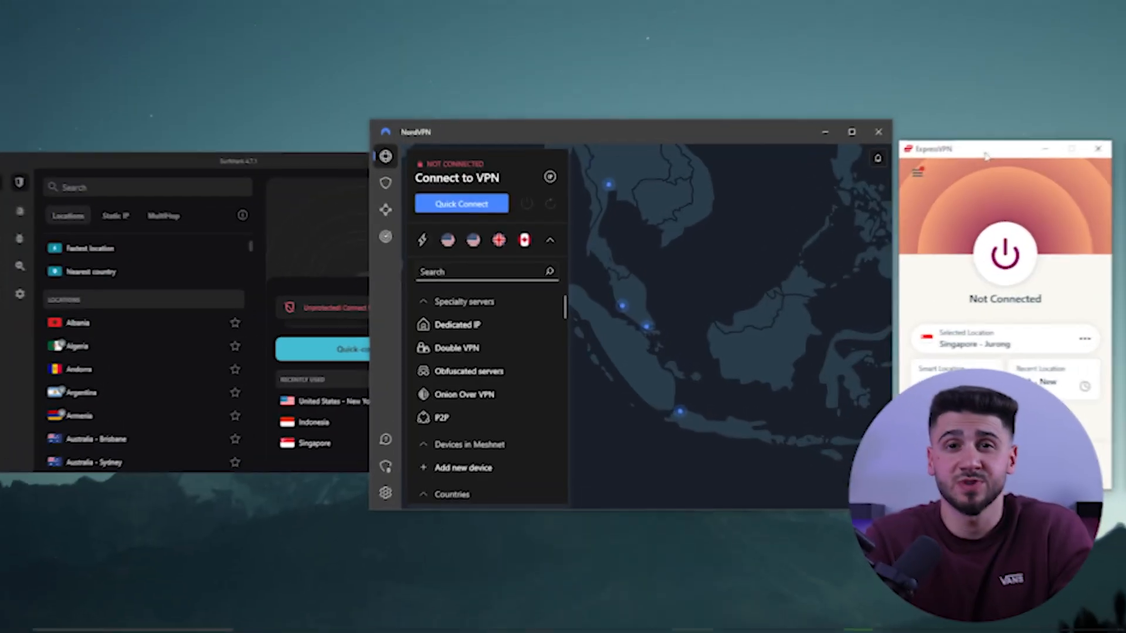
Step: Move ExpressVPN to the screen centre, close its locations list, and refocus NordVPN
left_click_drag(926, 148, 569, 152)
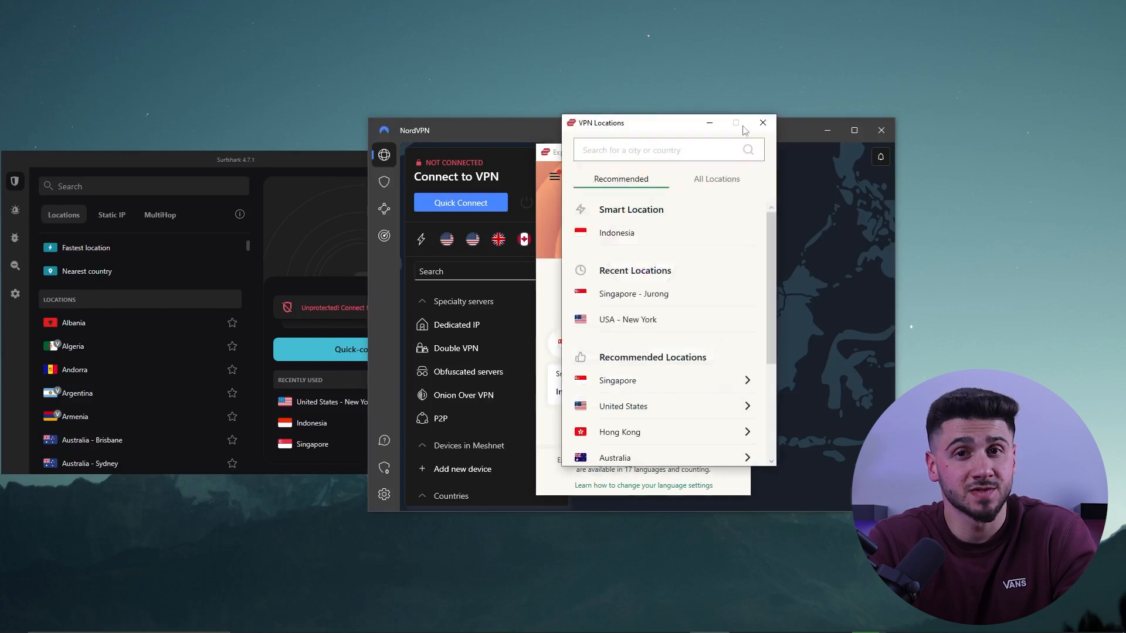
left_click(763, 123)
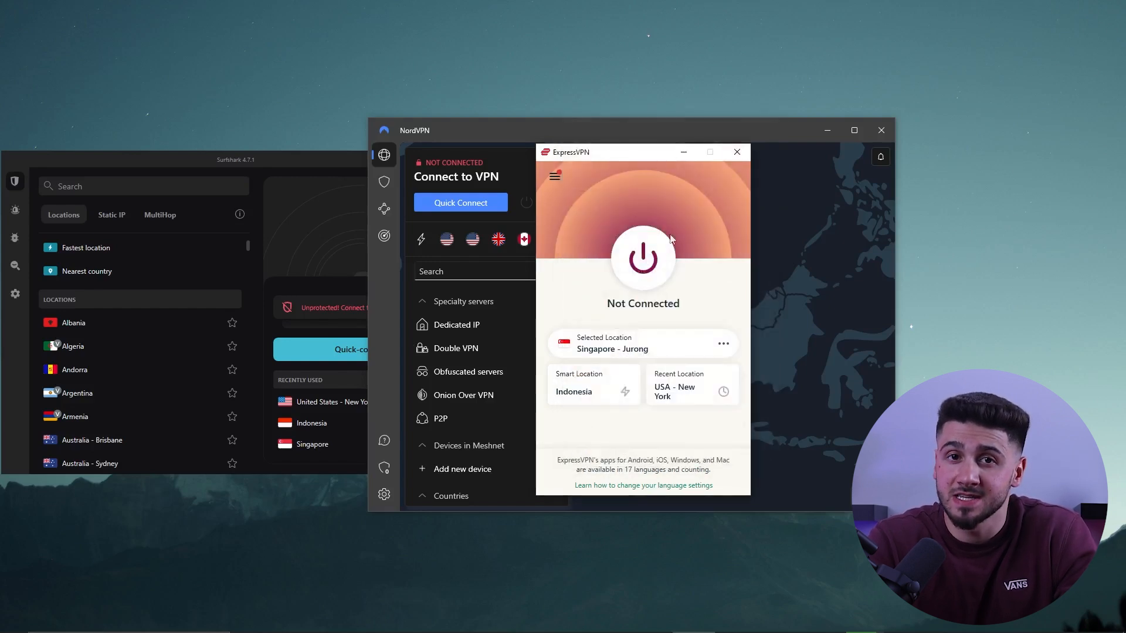
left_click(555, 176)
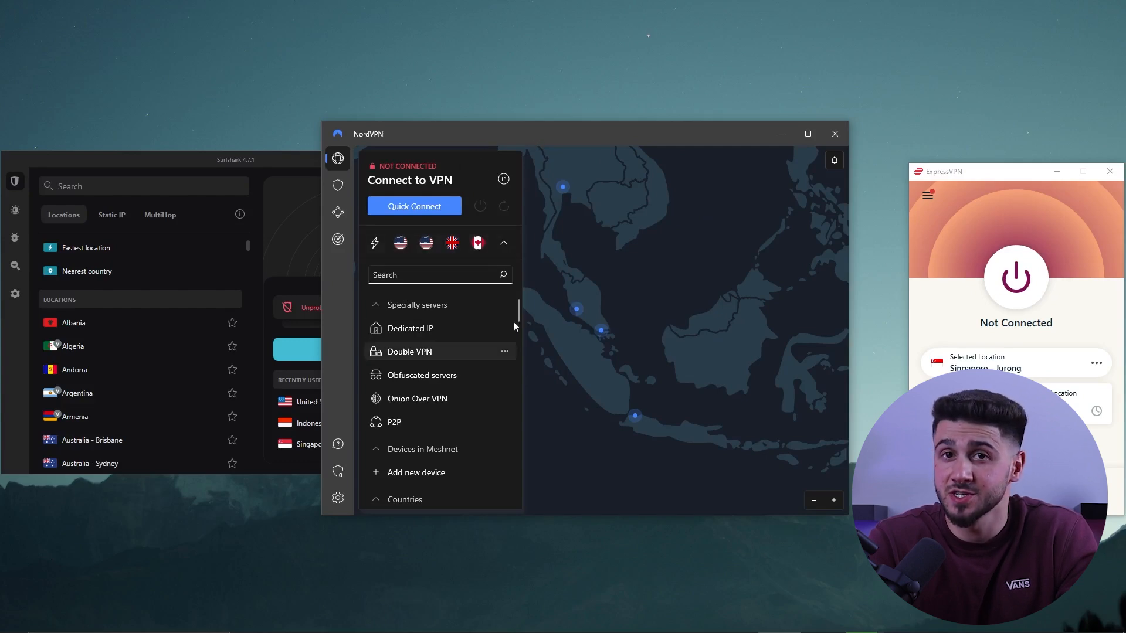
mouse_move(558, 227)
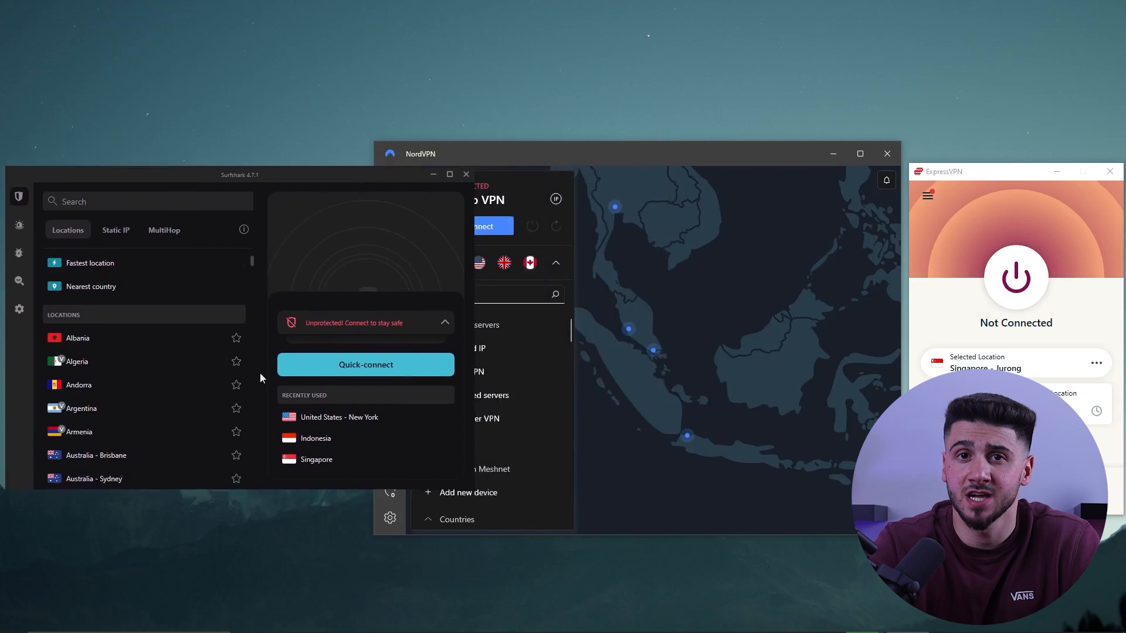
mouse_move(320, 162)
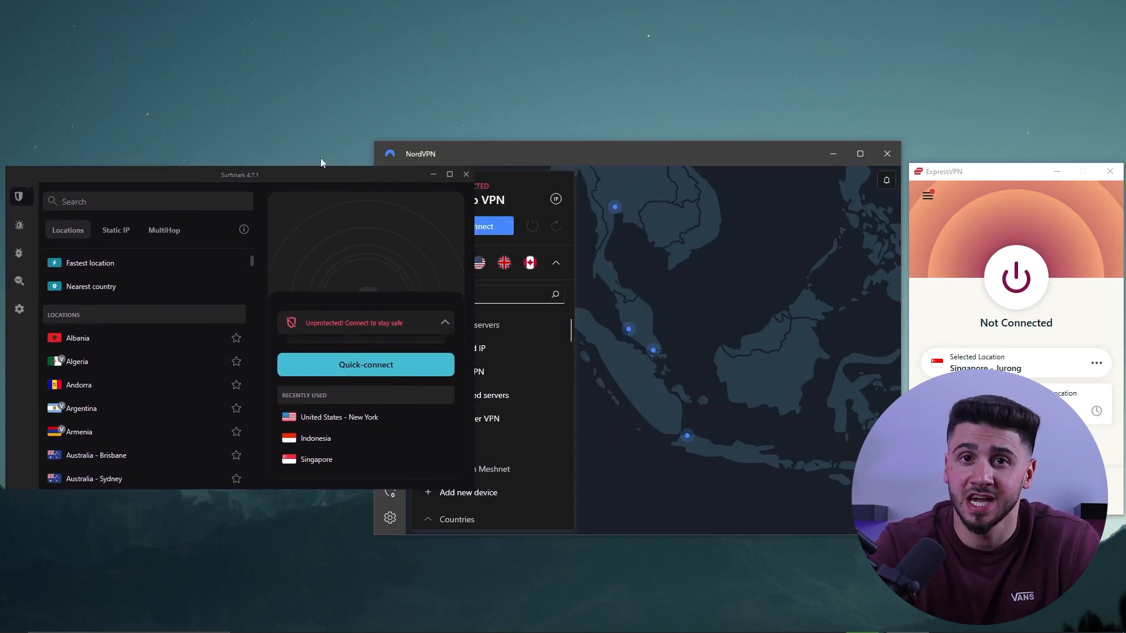
mouse_move(232, 324)
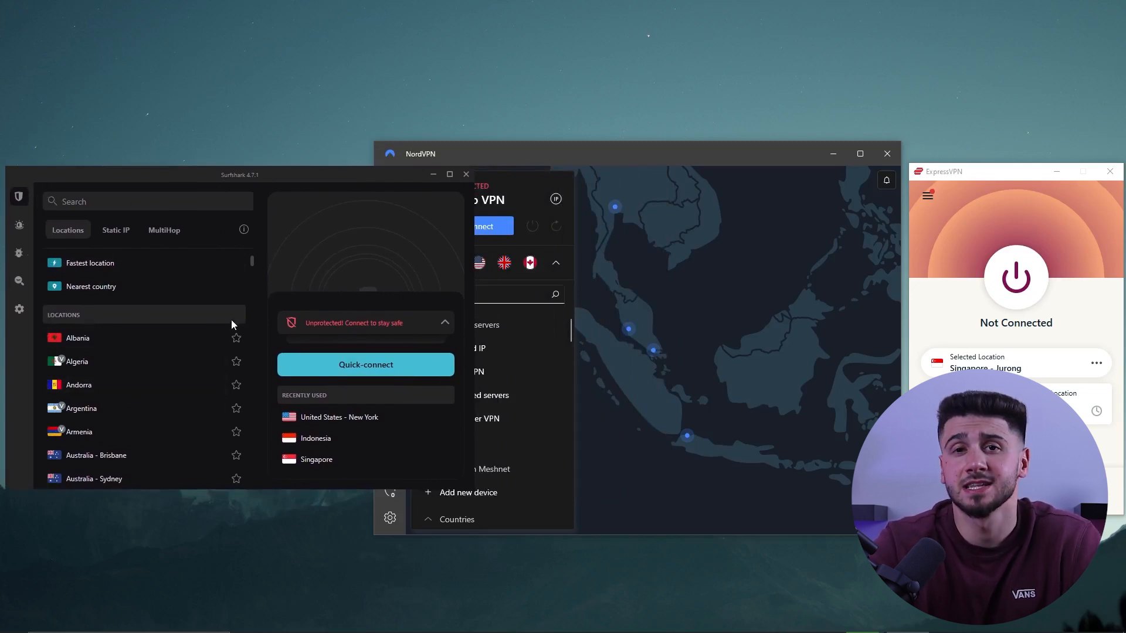
mouse_move(189, 447)
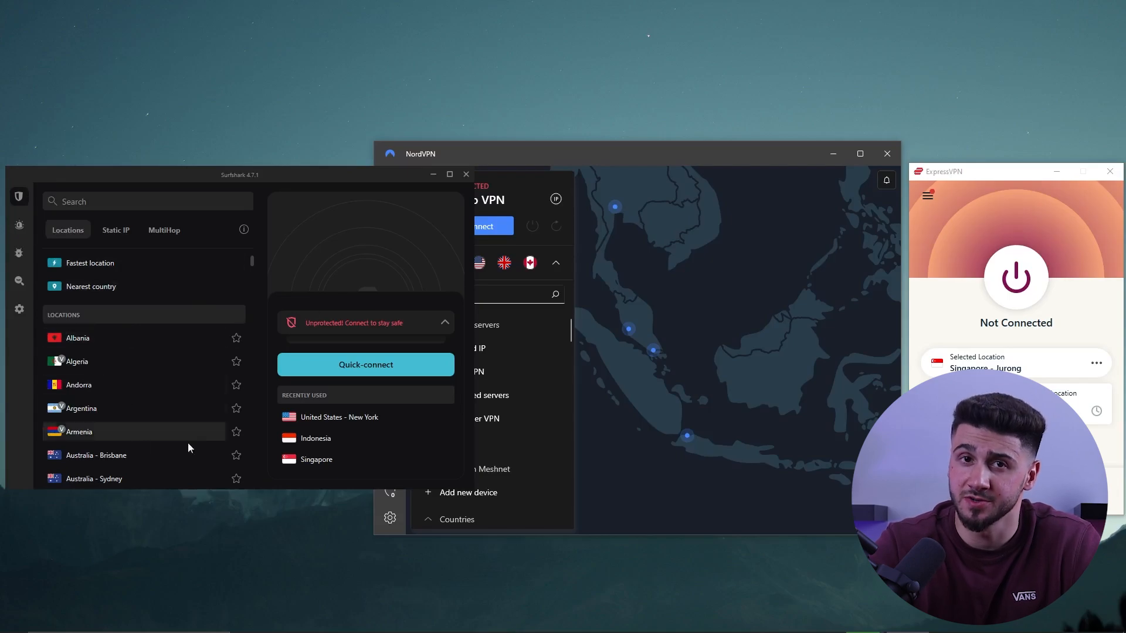